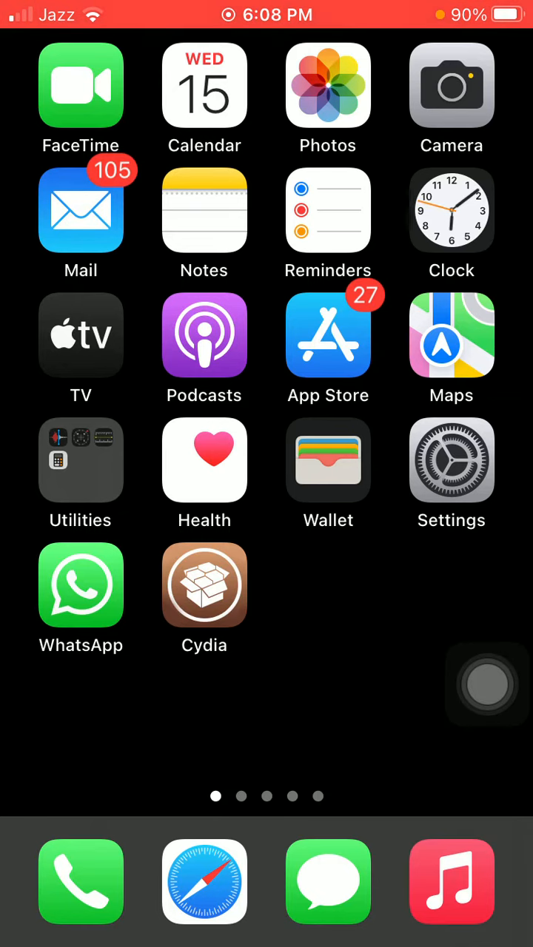
Launch Settings, view the General page, then return to the main list.
{"action": "left_click", "coordinate": [451, 460]}
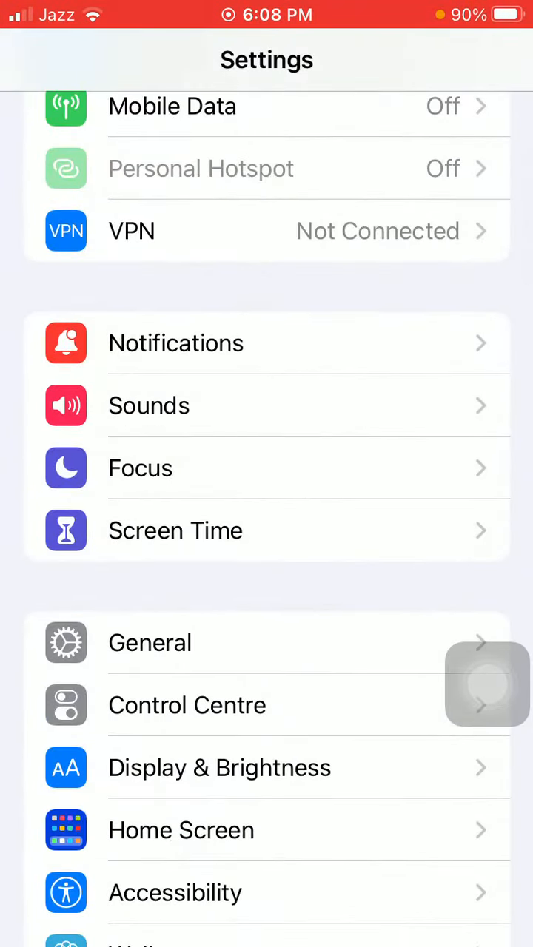
{"action": "left_click", "coordinate": [149, 642]}
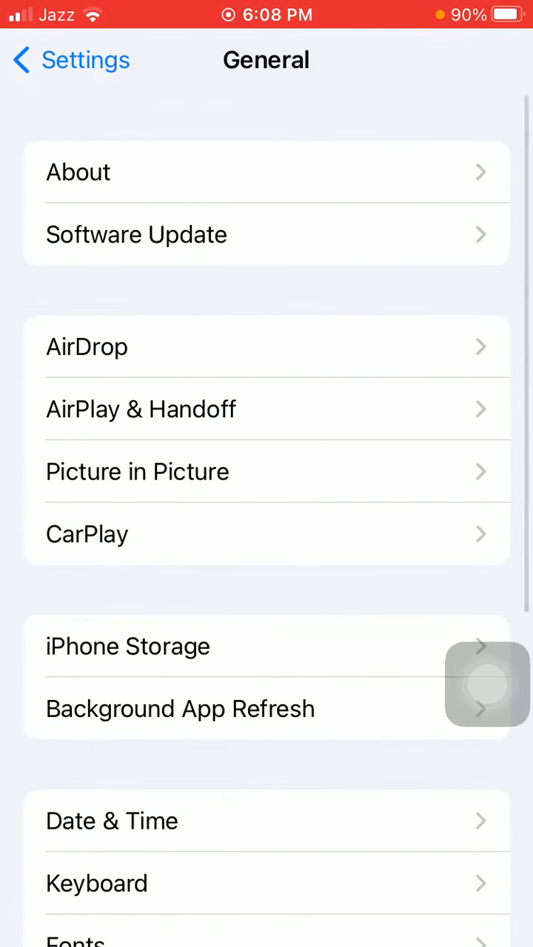
{"action": "left_click", "coordinate": [179, 708]}
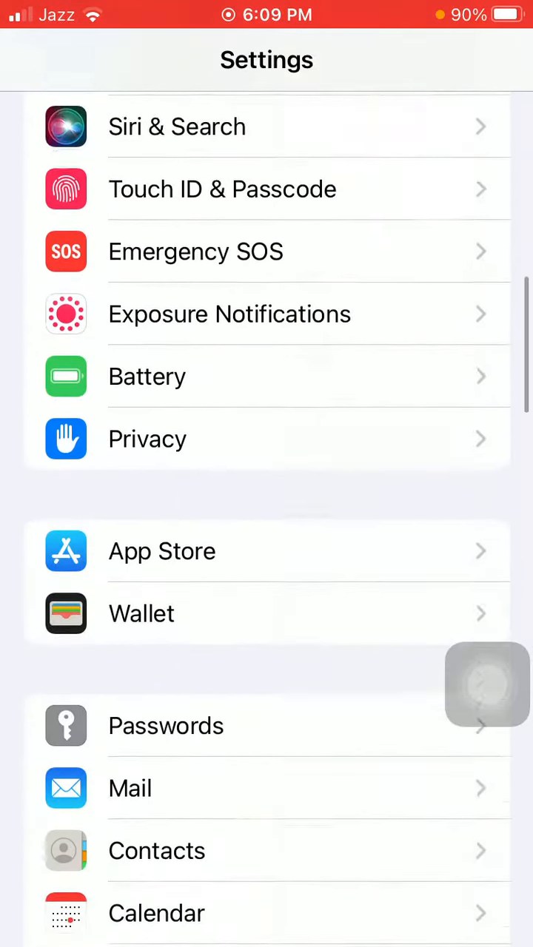
Return to the General page in Settings, then leave Settings.
{"action": "left_click", "coordinate": [147, 377]}
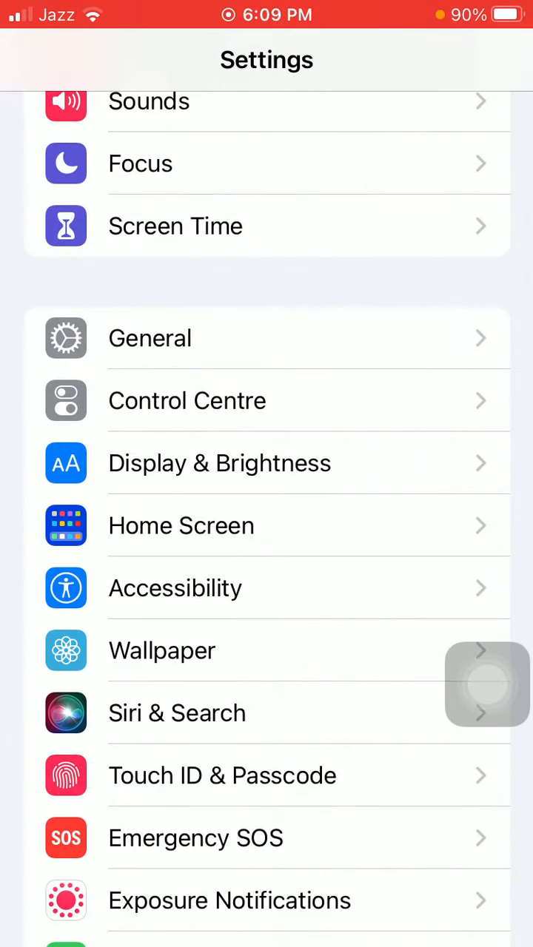
{"action": "left_click", "coordinate": [150, 338]}
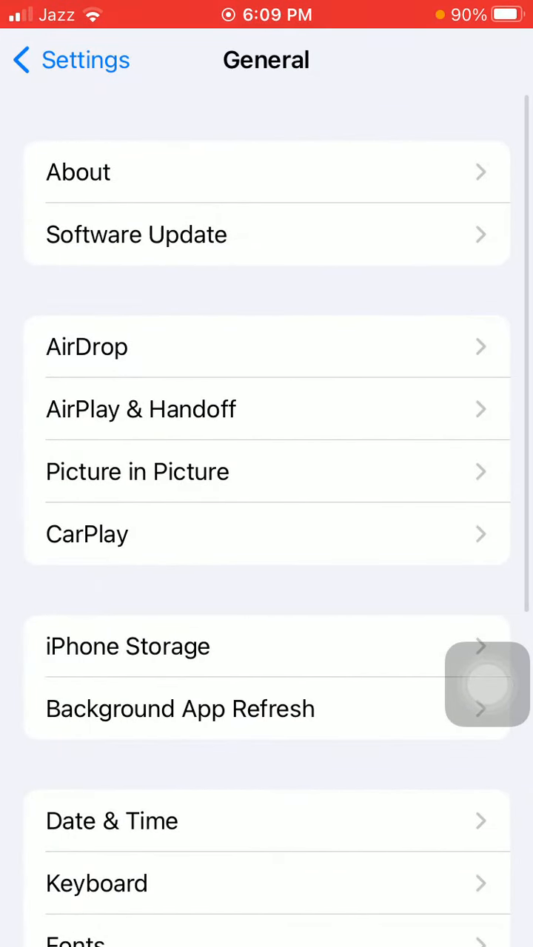
{"action": "left_click", "coordinate": [127, 646]}
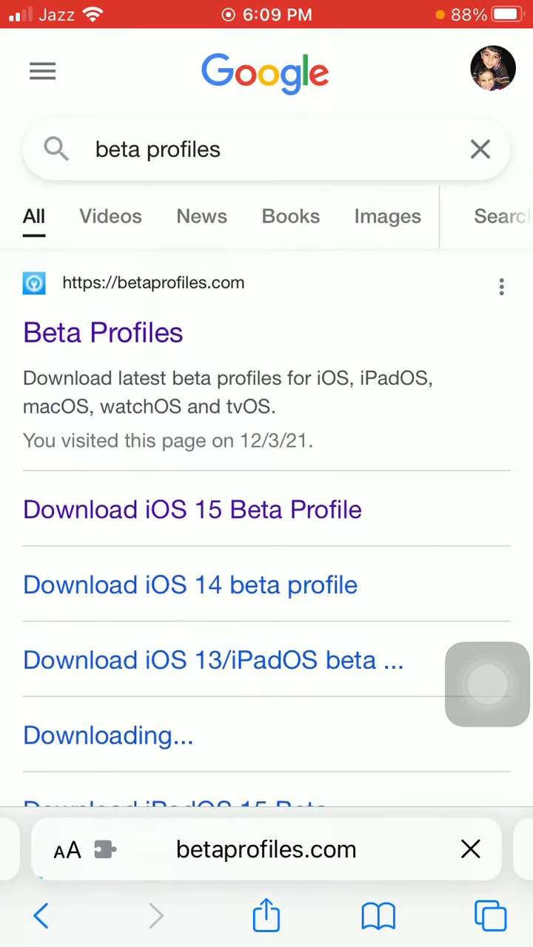
Open betaprofiles.com, start the iOS Beta Profile install, and confirm 'Install Anyways!'.
{"action": "left_click", "coordinate": [103, 332]}
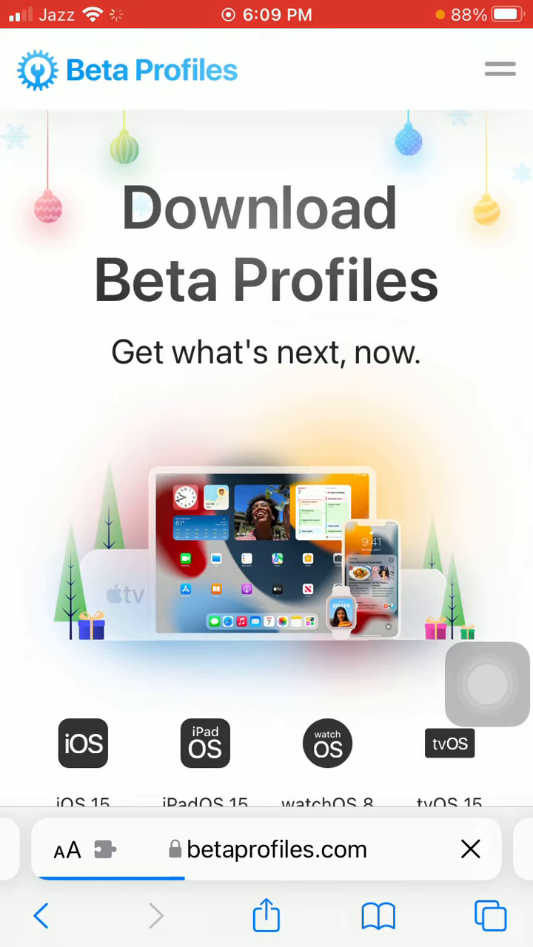
{"action": "scroll", "scroll_direction": "down", "scroll_amount": 3}
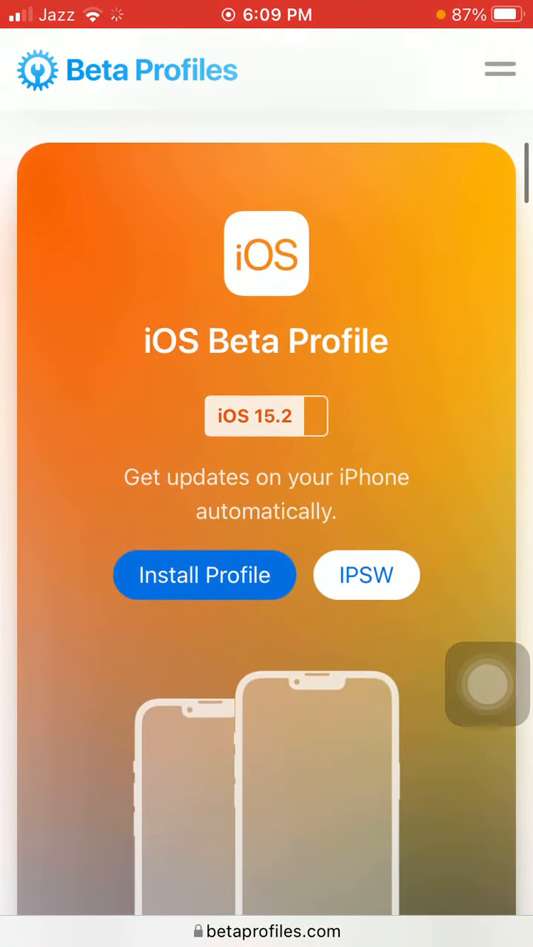
{"action": "left_click", "coordinate": [204, 575]}
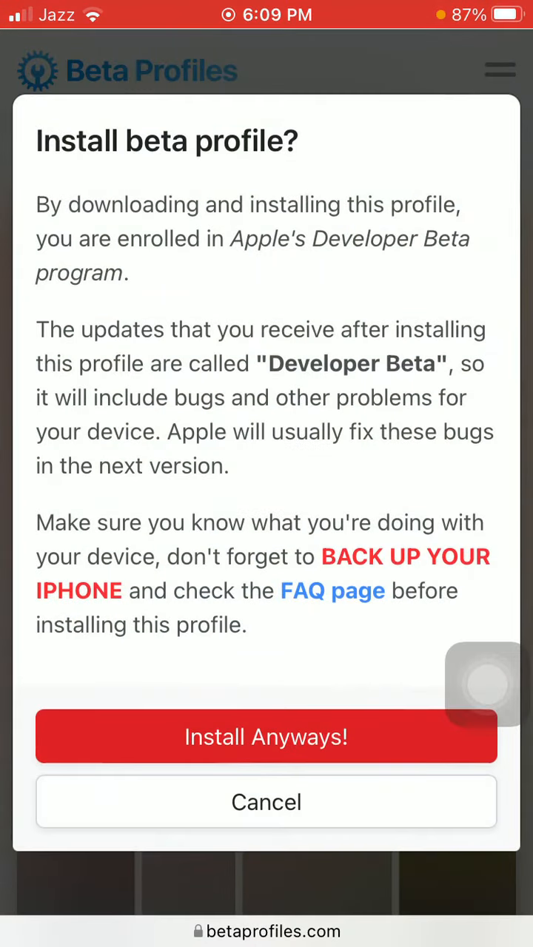
{"action": "left_click", "coordinate": [267, 736]}
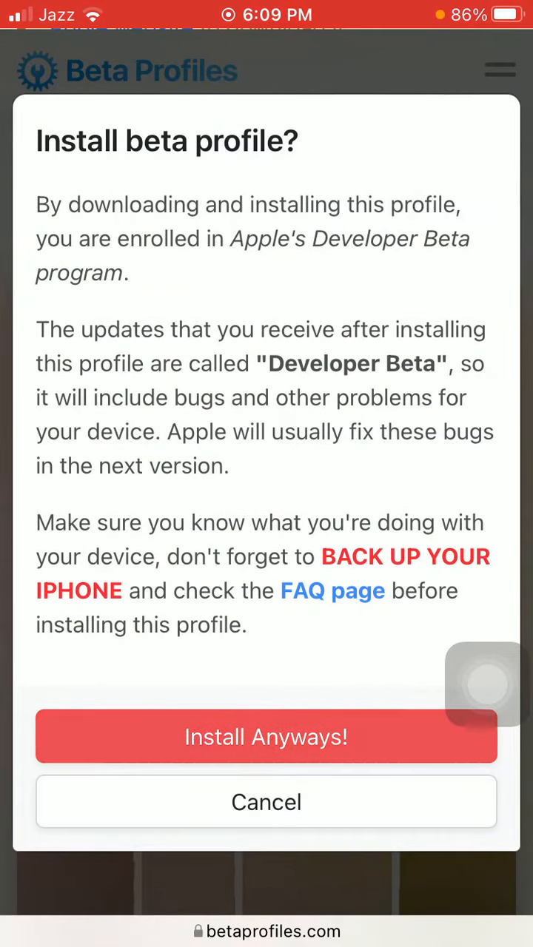
{"action": "left_click", "coordinate": [266, 736]}
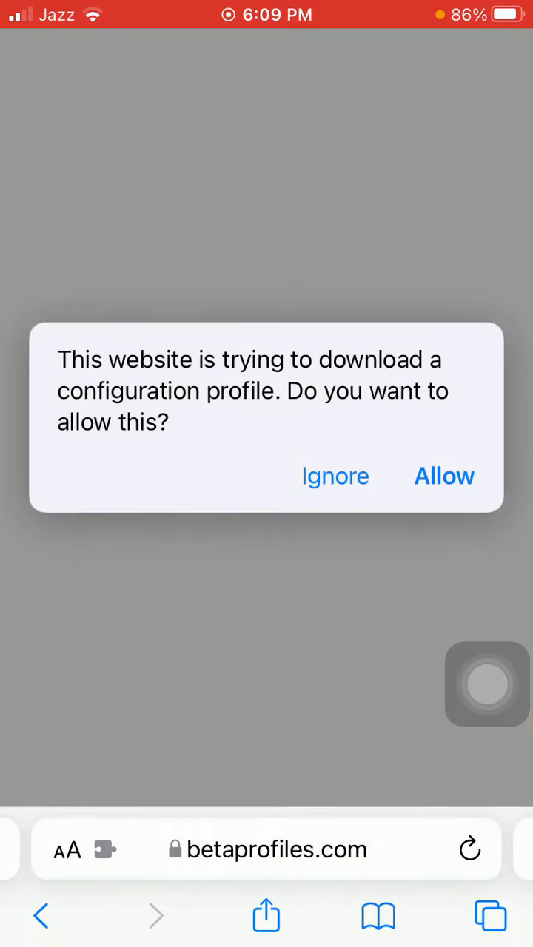
Allow the profile download, then install the iOS 15 beta profile and accept consent.
{"action": "left_click", "coordinate": [444, 476]}
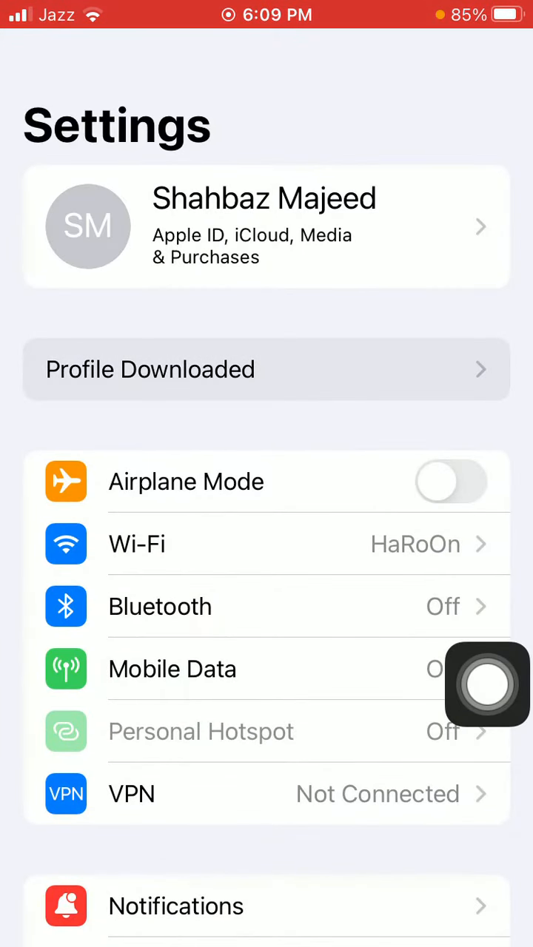
{"action": "left_click", "coordinate": [267, 370]}
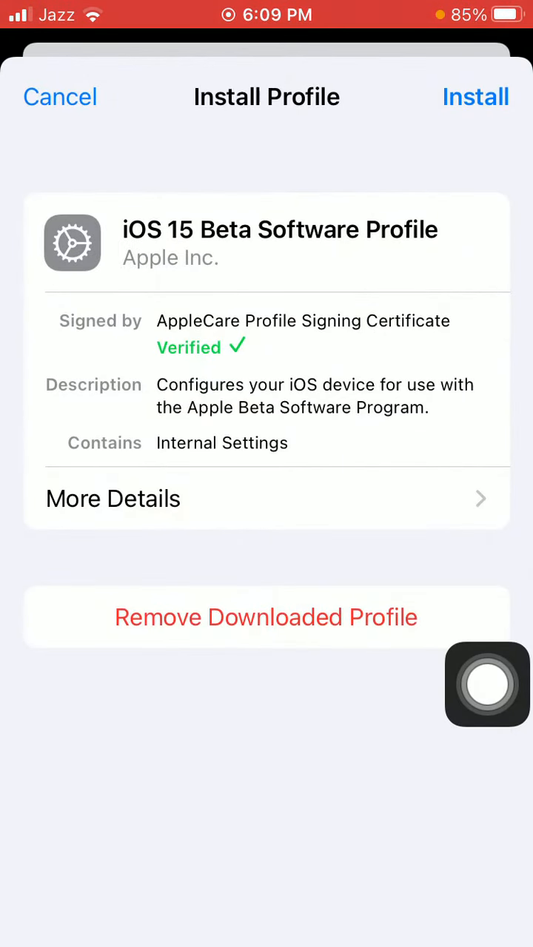
{"action": "left_click", "coordinate": [475, 97]}
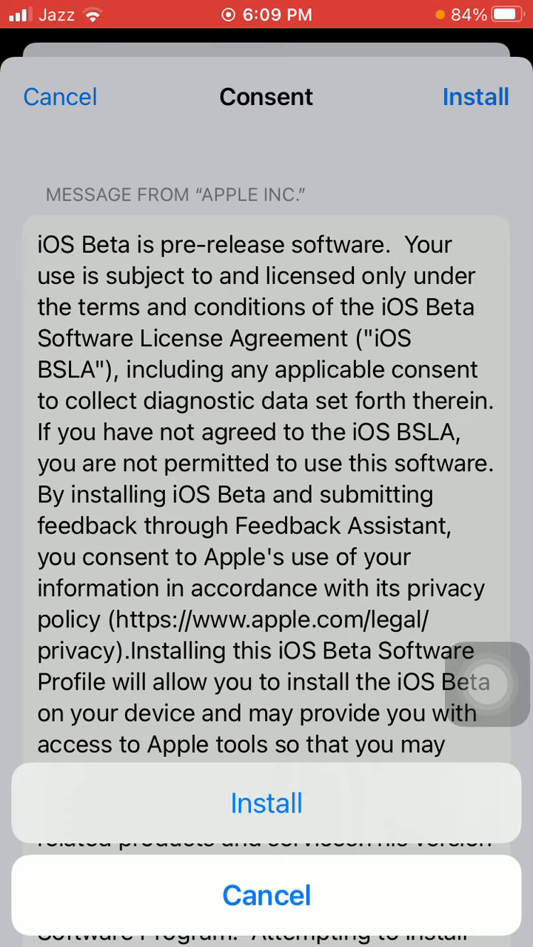
{"action": "left_click", "coordinate": [266, 803]}
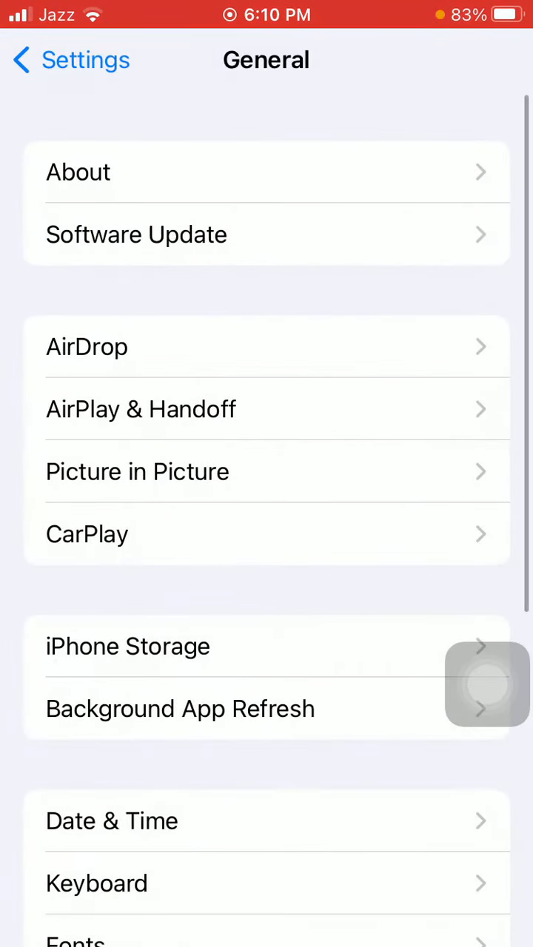
Open Software Update under General so it checks for the beta update.
{"action": "left_click", "coordinate": [137, 234]}
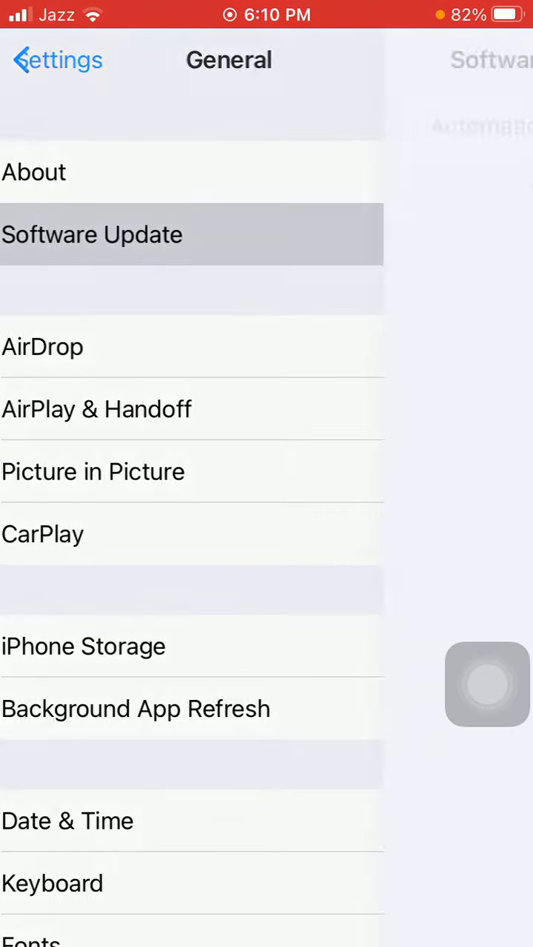
{"action": "left_click", "coordinate": [93, 234]}
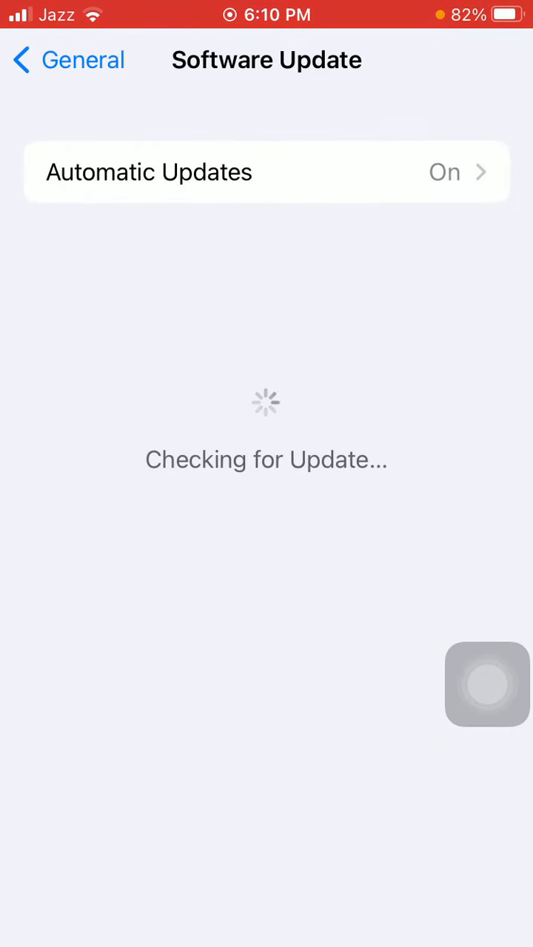